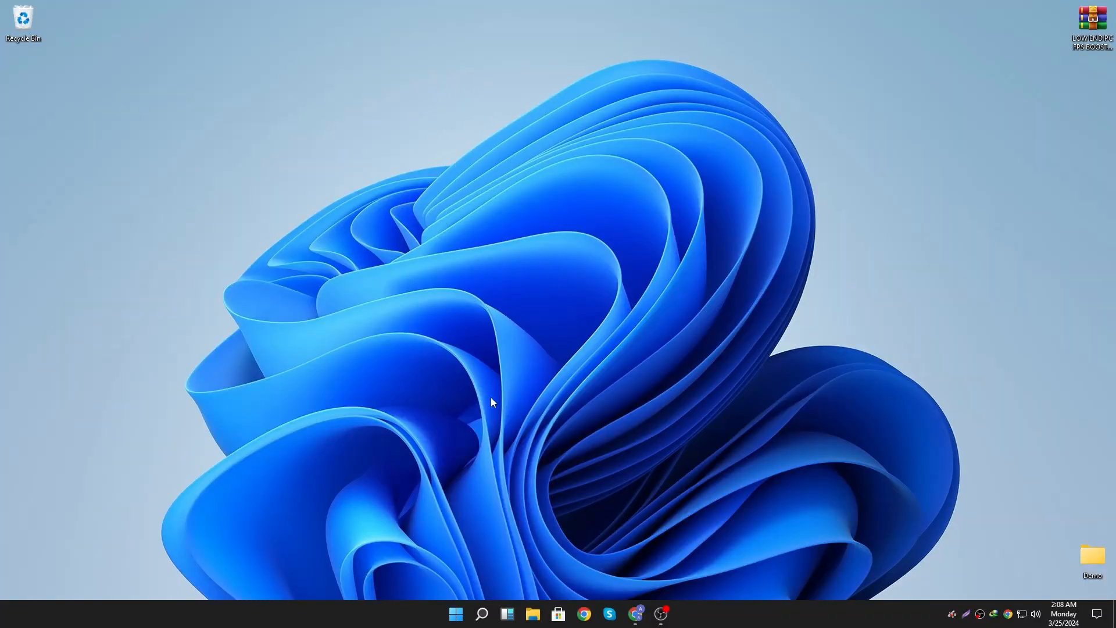
- Launch the Settings app from Windows search by typing 'se'
type("se")
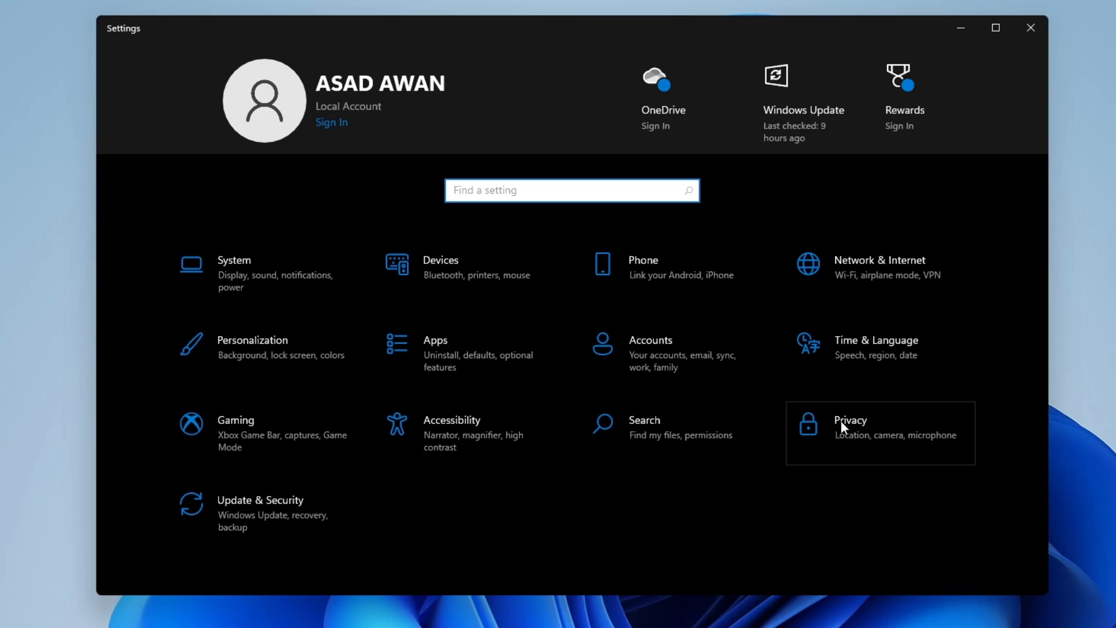
- In Privacy General, turn off 'Show me suggested content in the Settings app'
left_click(850, 426)
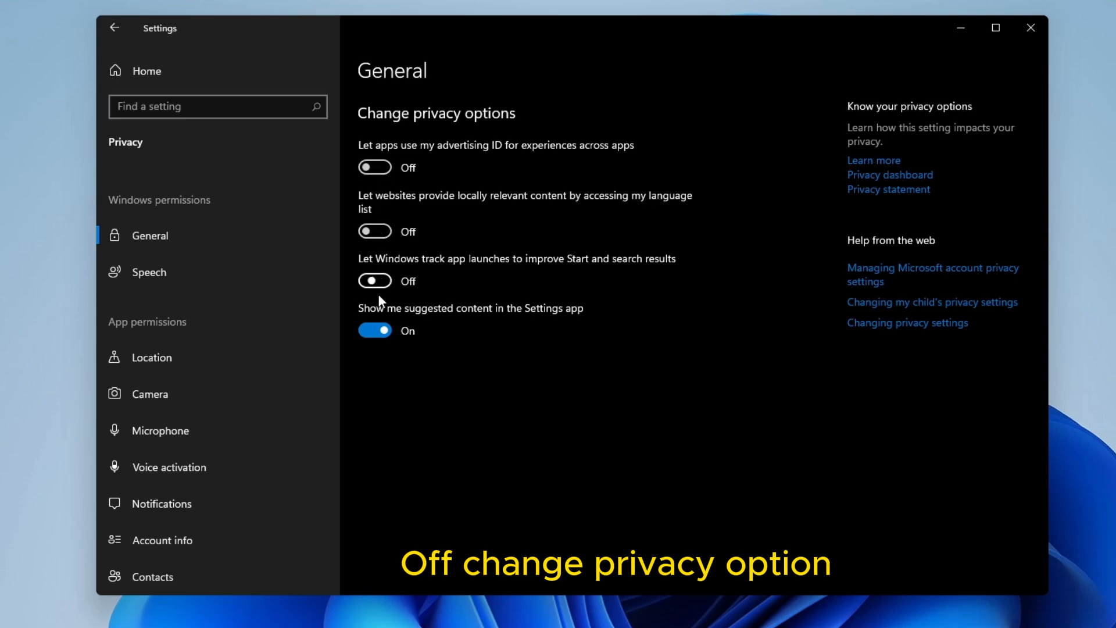
left_click(376, 329)
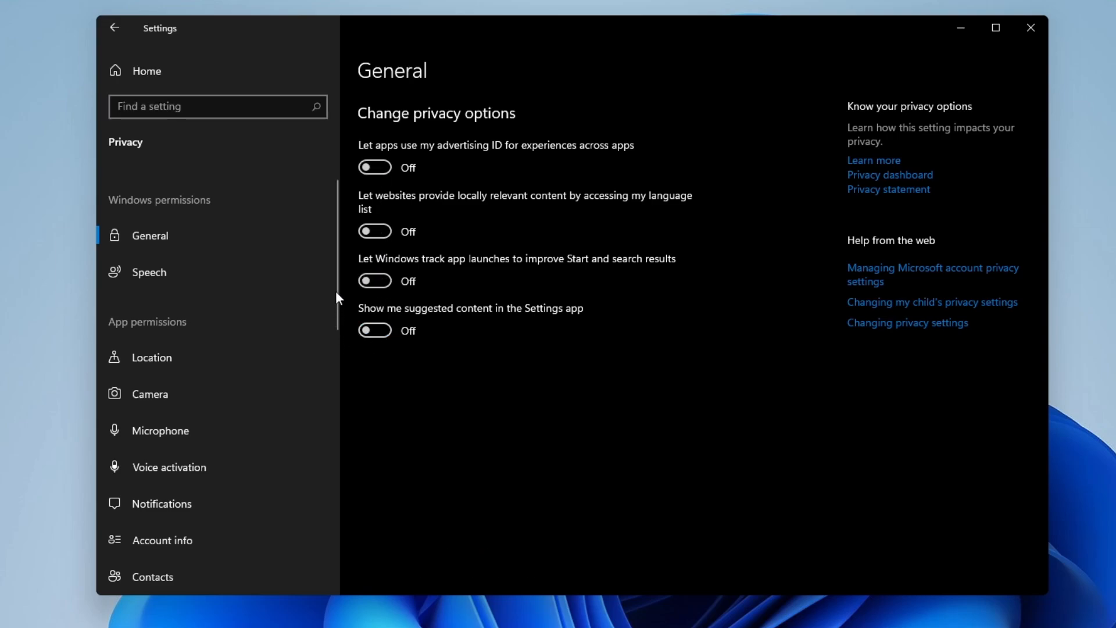
scroll("down", 3)
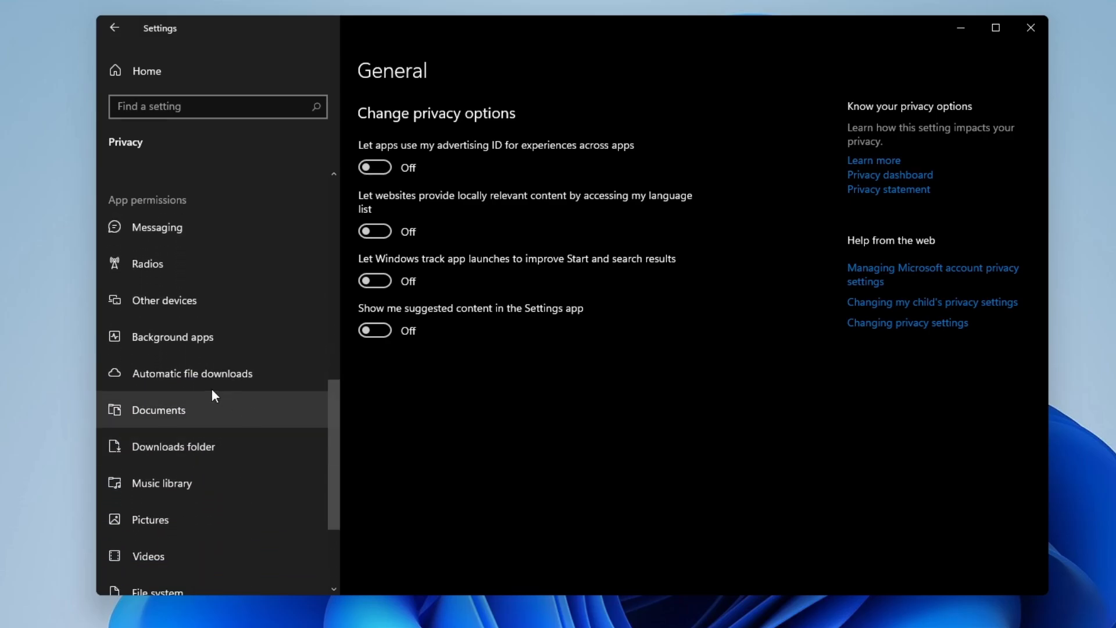
- Review the Background apps permissions list, then launch Task Manager as administrator
left_click(171, 337)
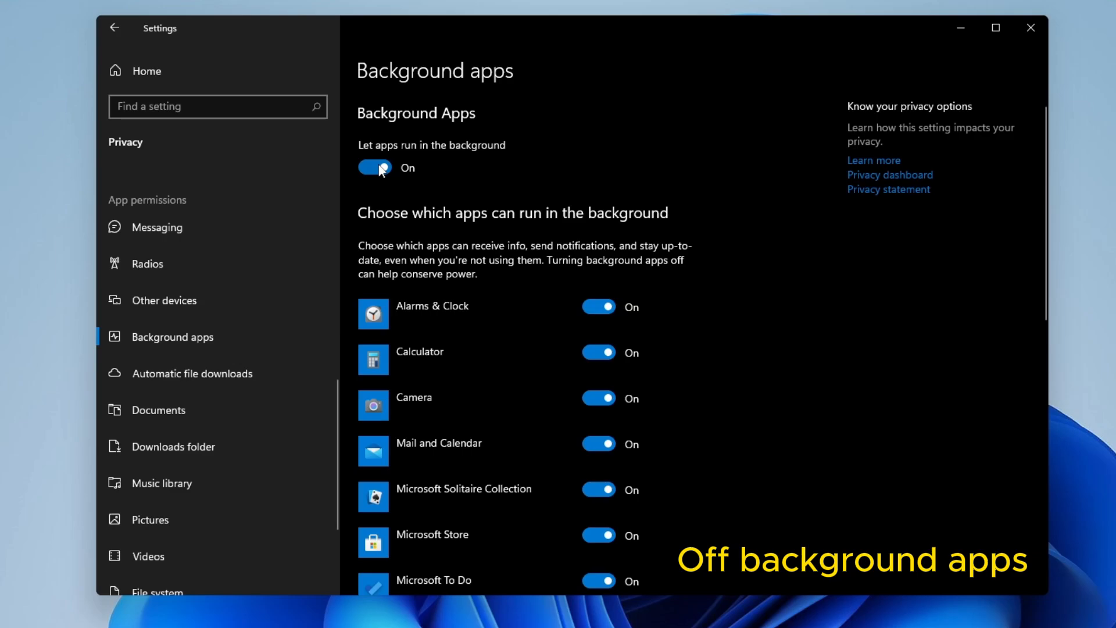
scroll("down", 3)
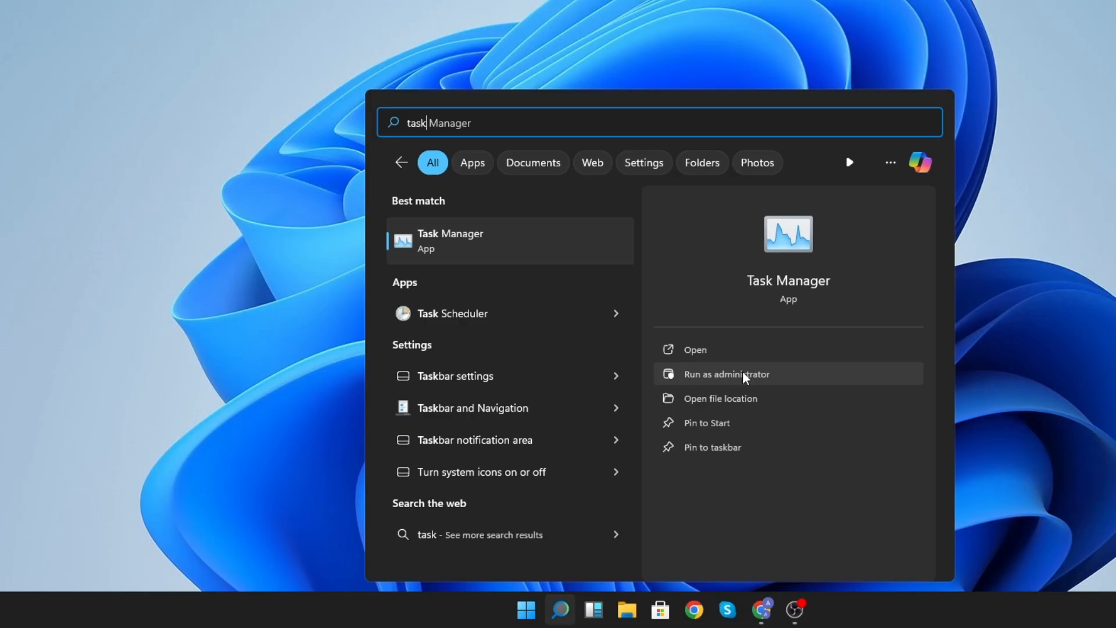
left_click(726, 374)
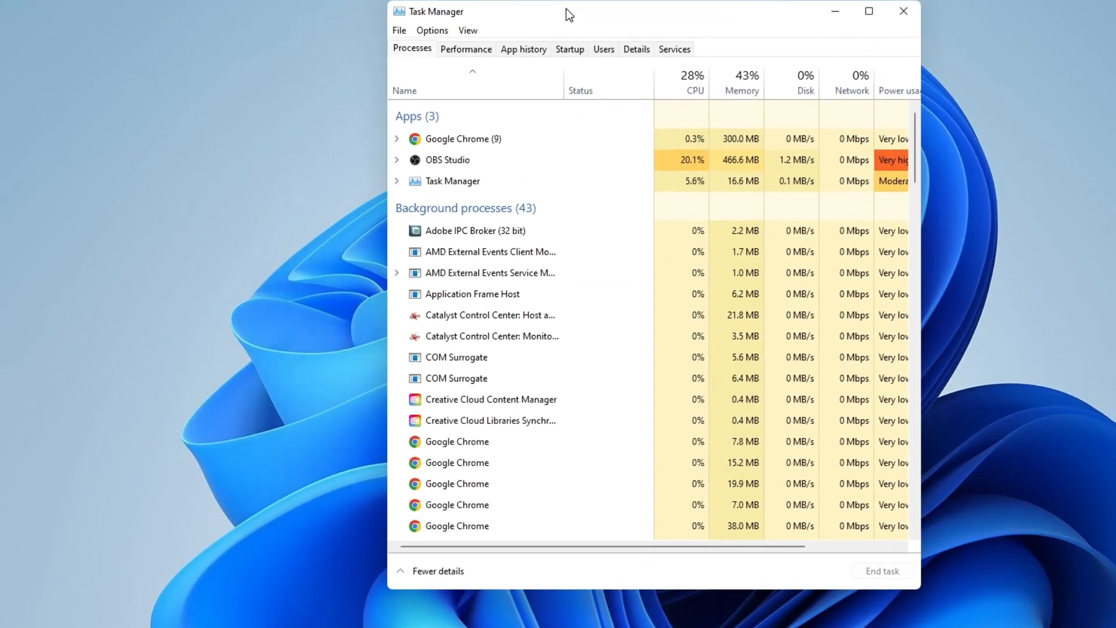
- In the Startup list, disable Catalyst Control Center, CCXProcess.exe and Google Chrome
left_click(570, 48)
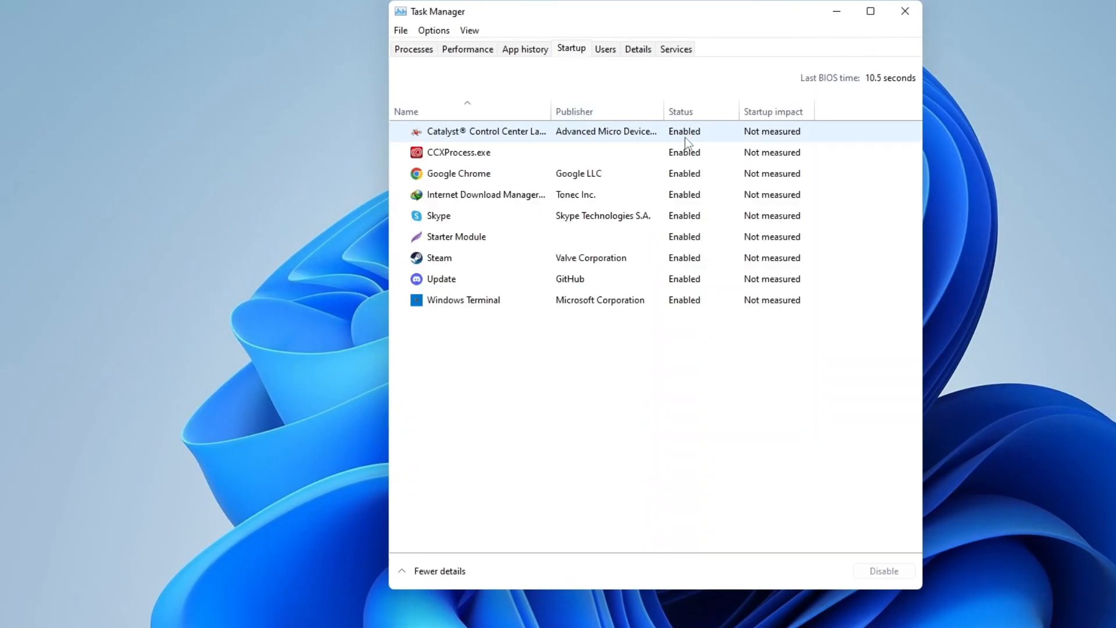
right_click(487, 131)
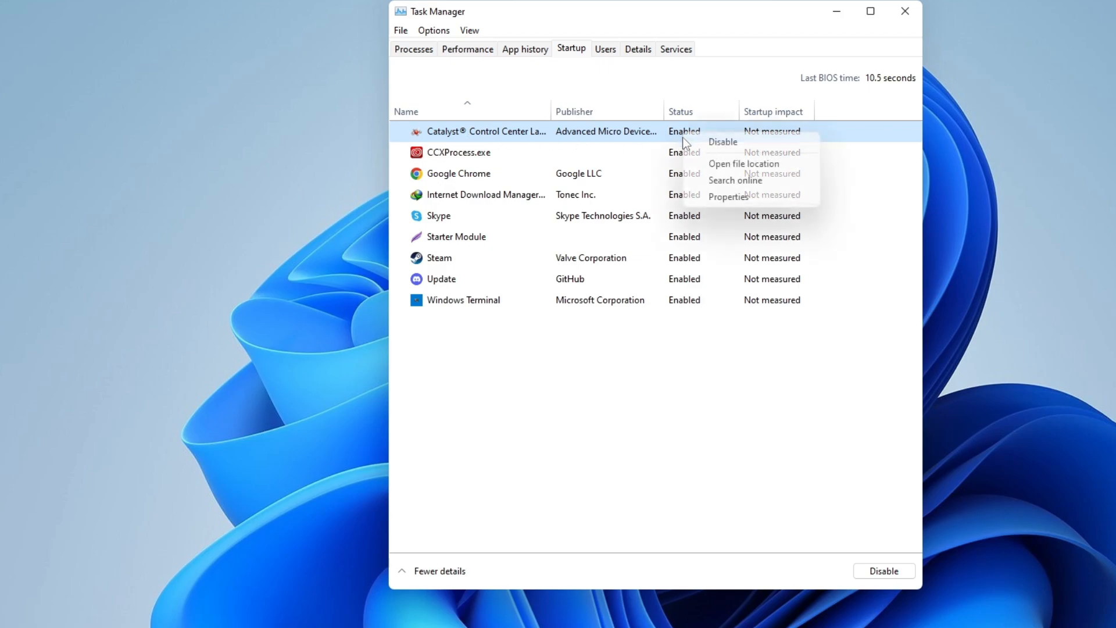
left_click(722, 142)
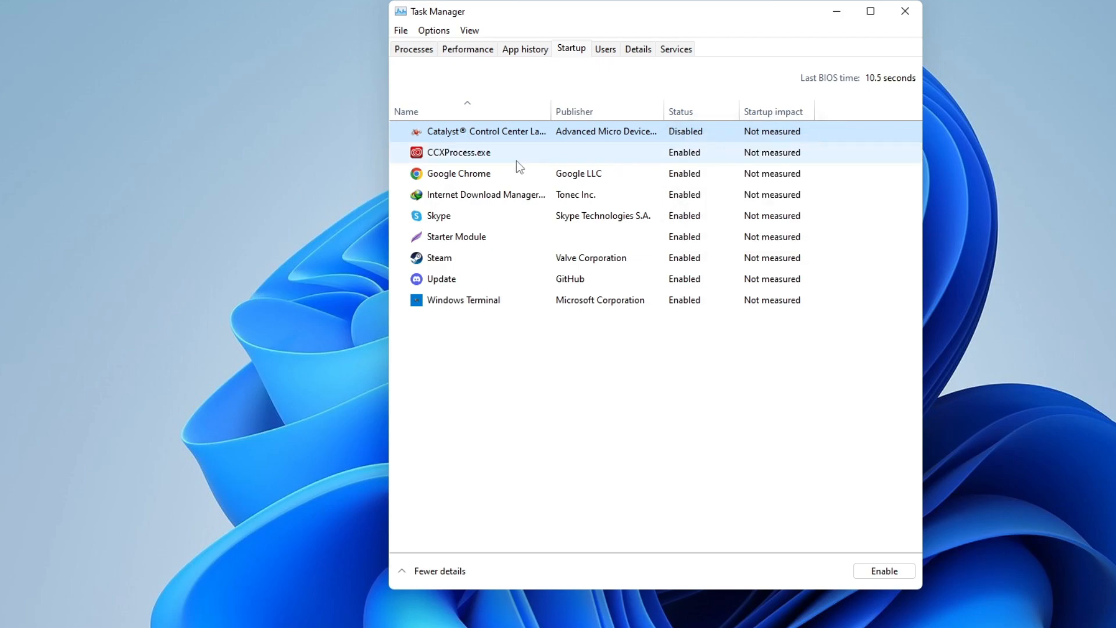
right_click(458, 152)
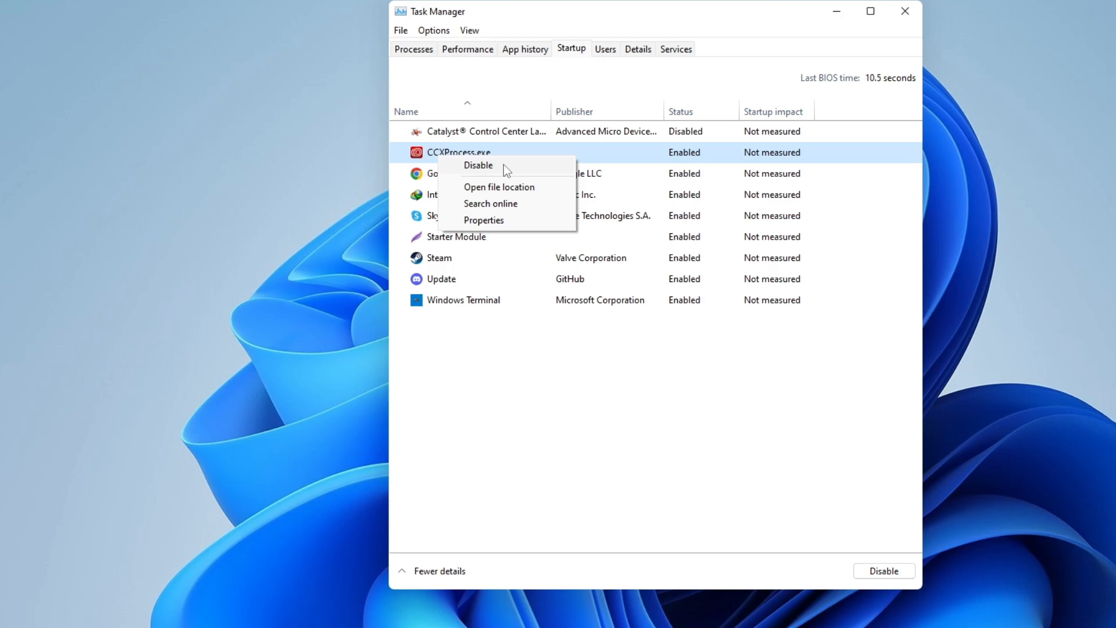
left_click(478, 164)
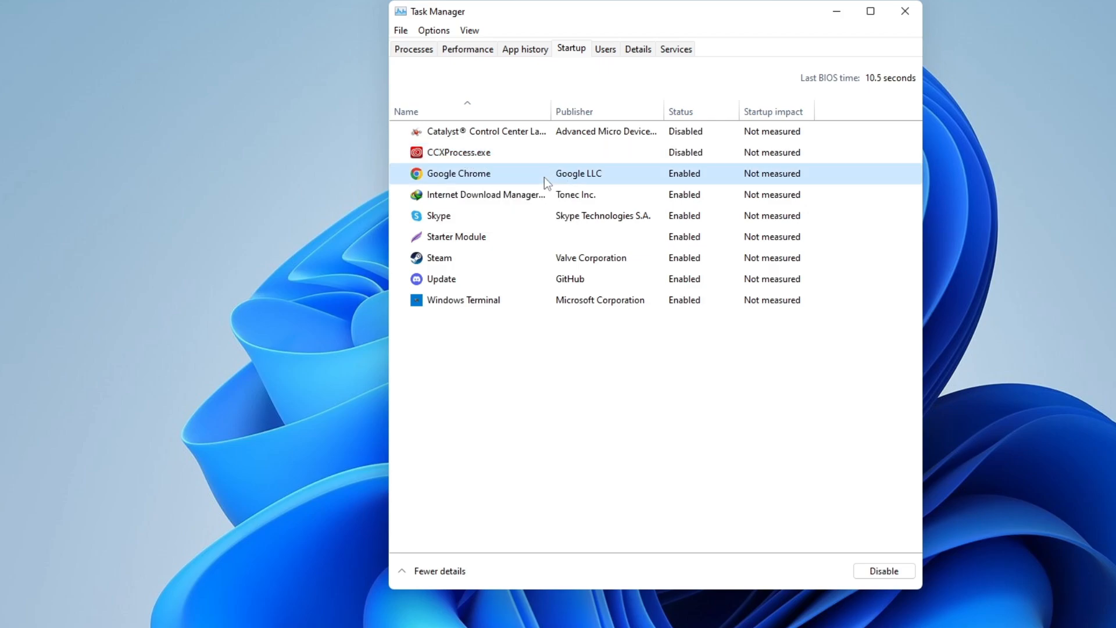
left_click(884, 569)
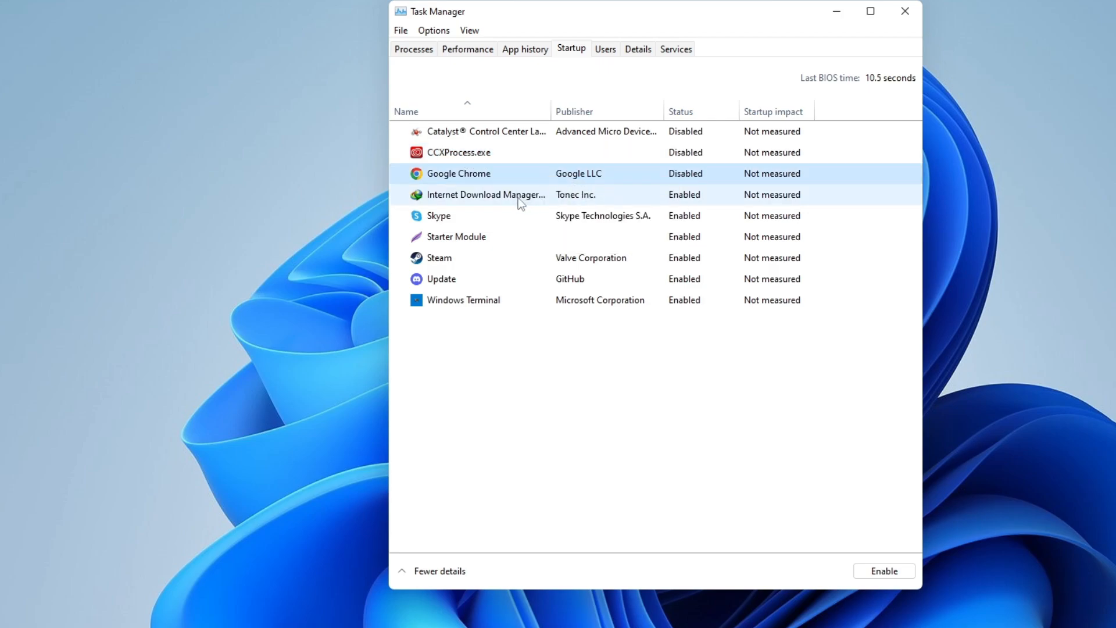
- Disable Skype, Starter Module, Steam and the GitHub Update entry at startup
right_click(486, 194)
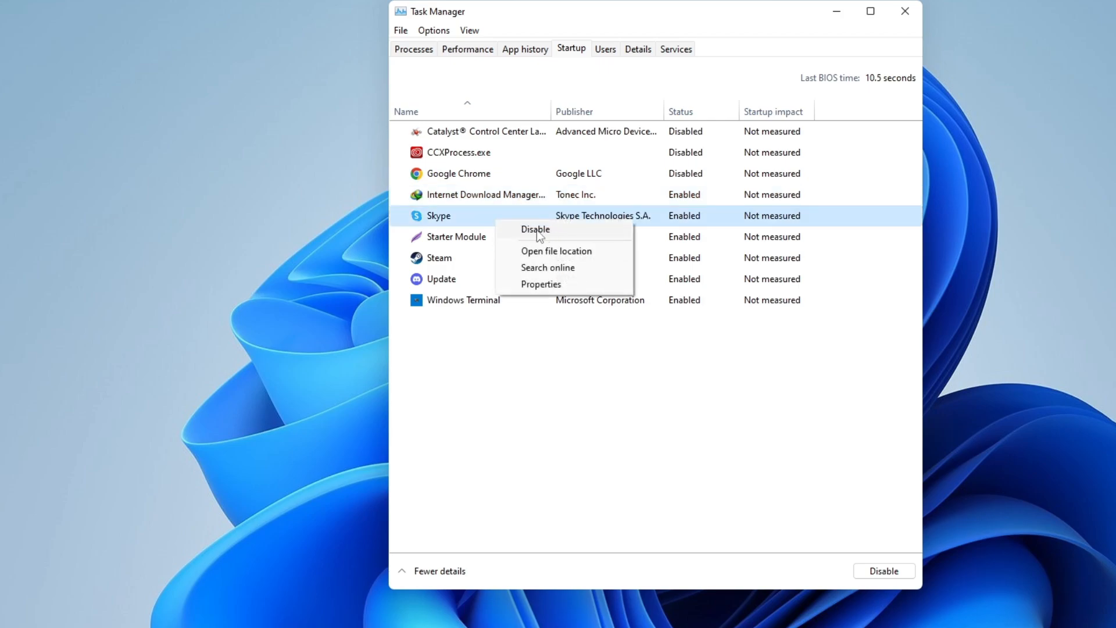
left_click(535, 229)
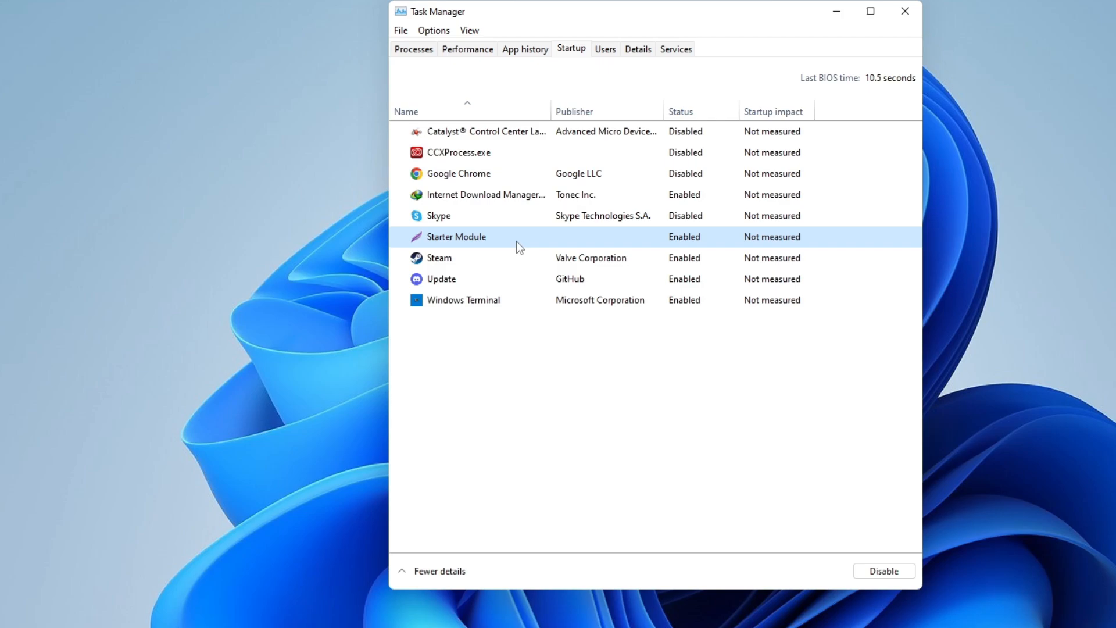
right_click(456, 236)
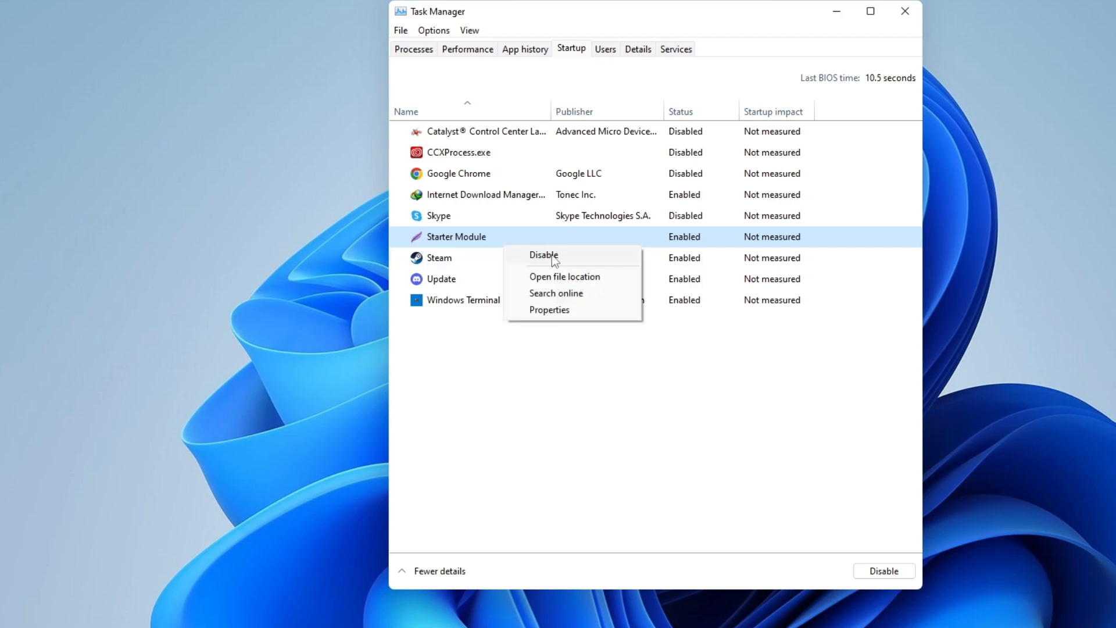
left_click(543, 254)
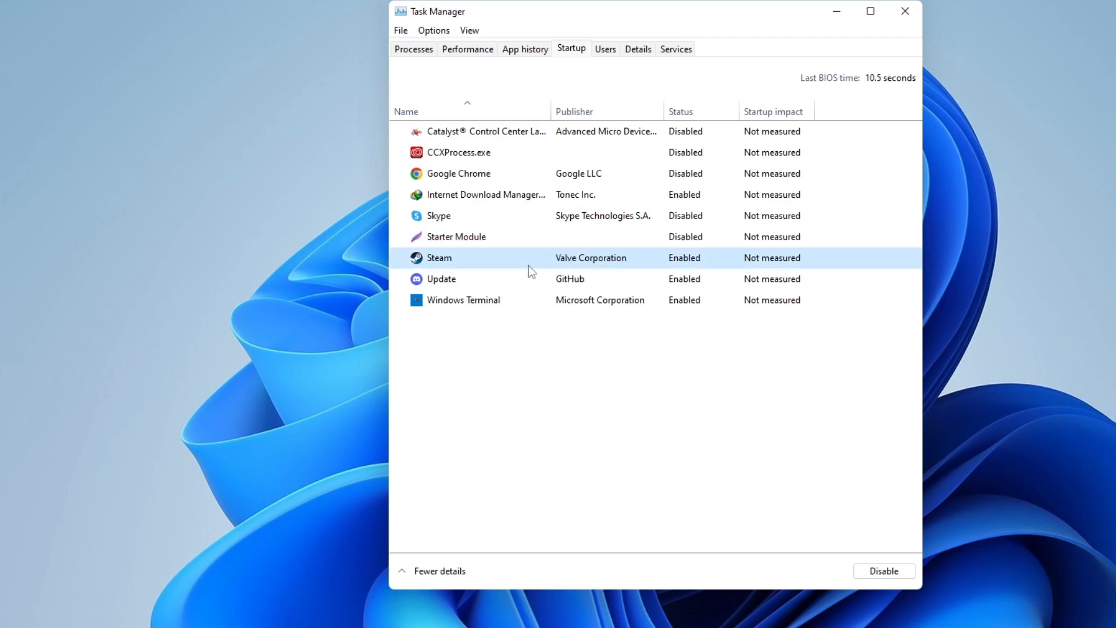
left_click(883, 570)
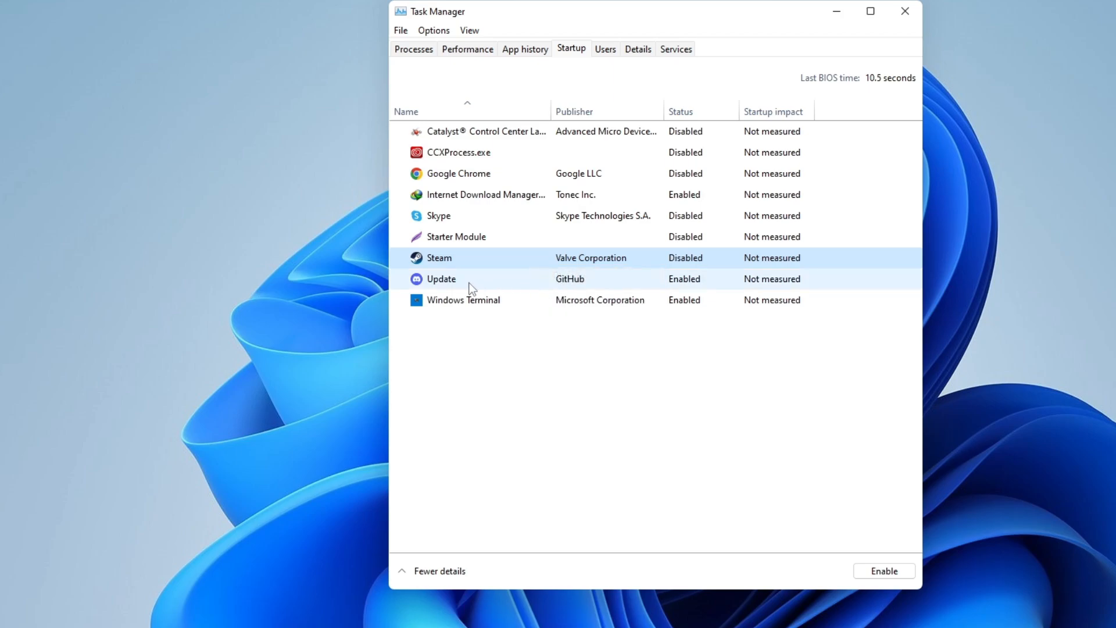
left_click(442, 278)
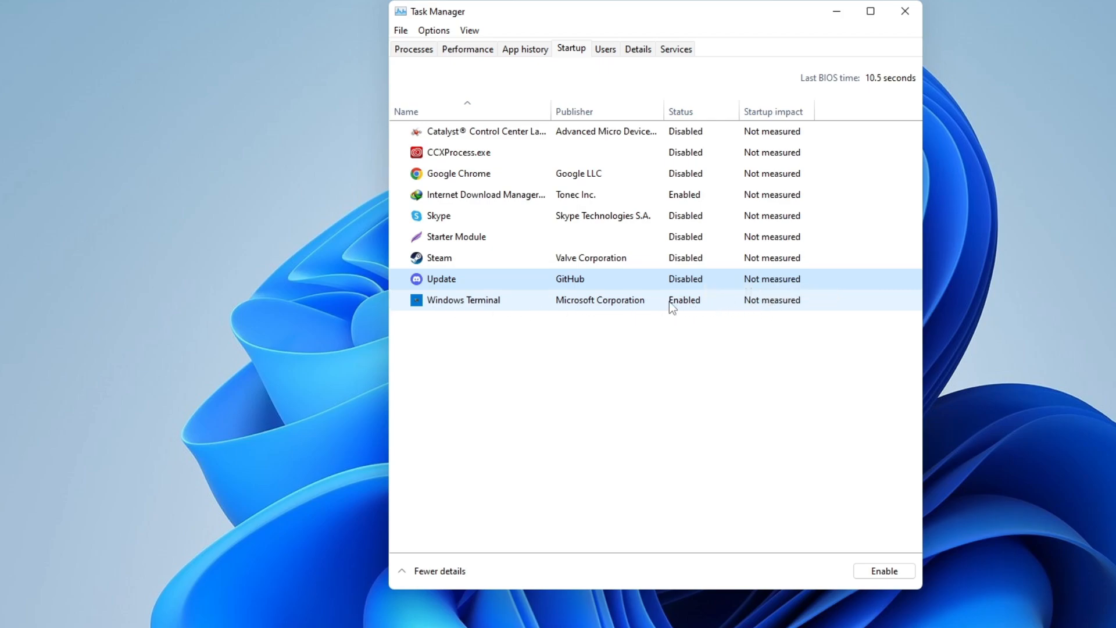
mouse_move(697, 306)
type("view advanced system settings")
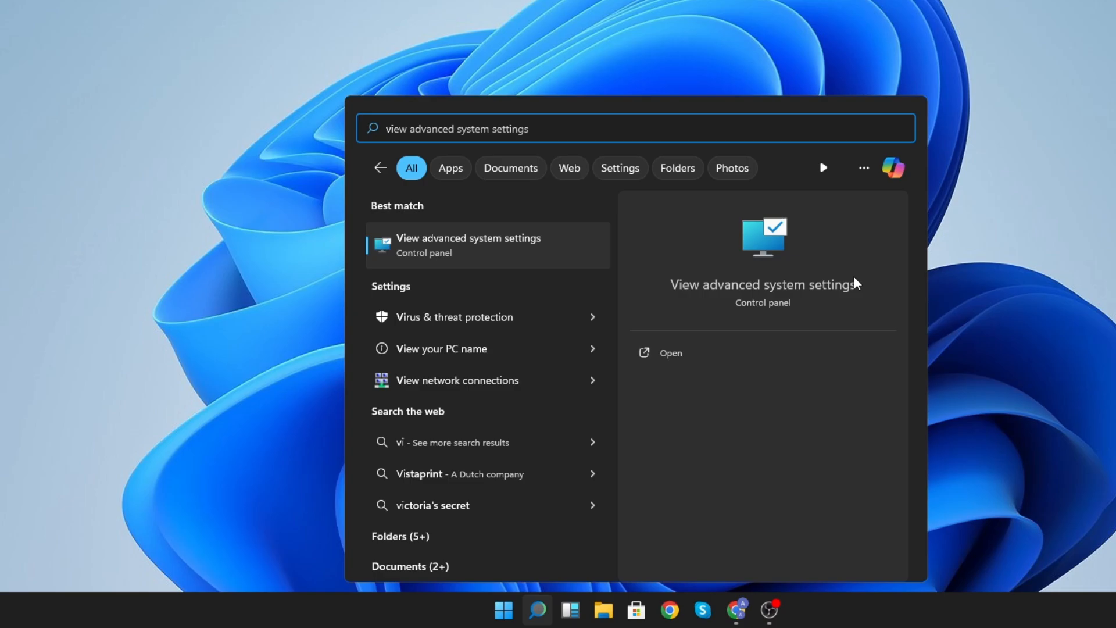
- Reach the Performance Settings visual effects list from advanced system settings
left_click(468, 245)
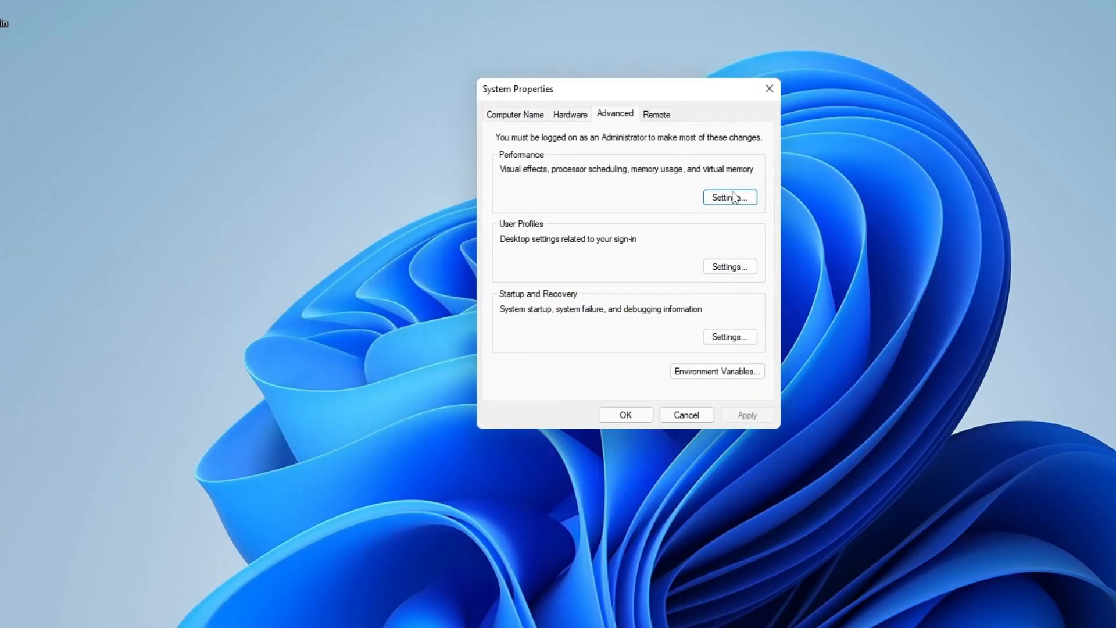
left_click(729, 198)
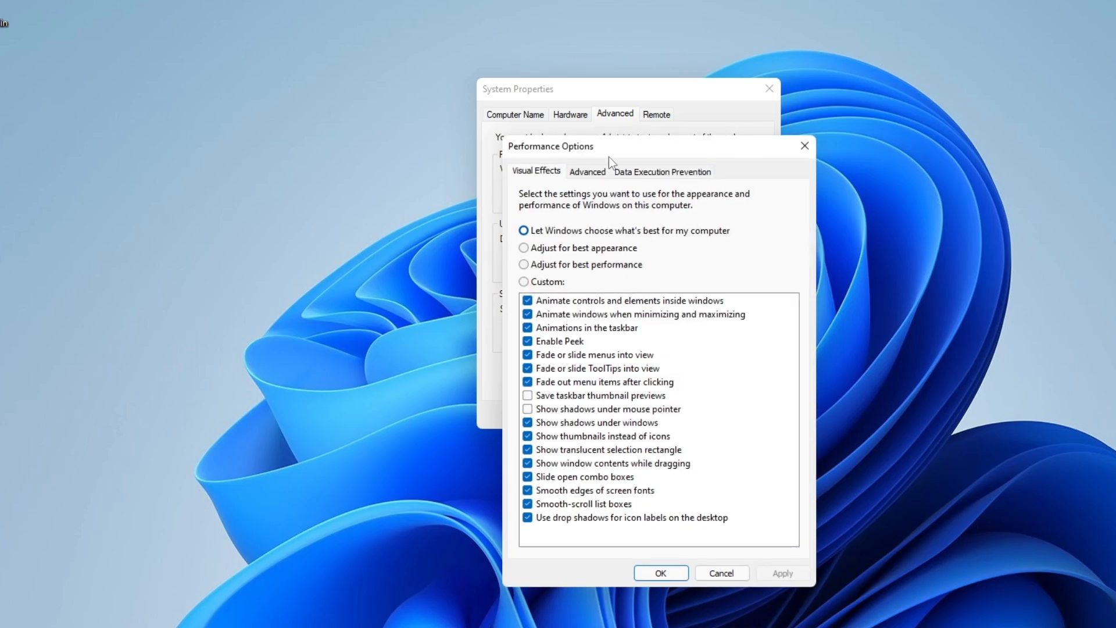